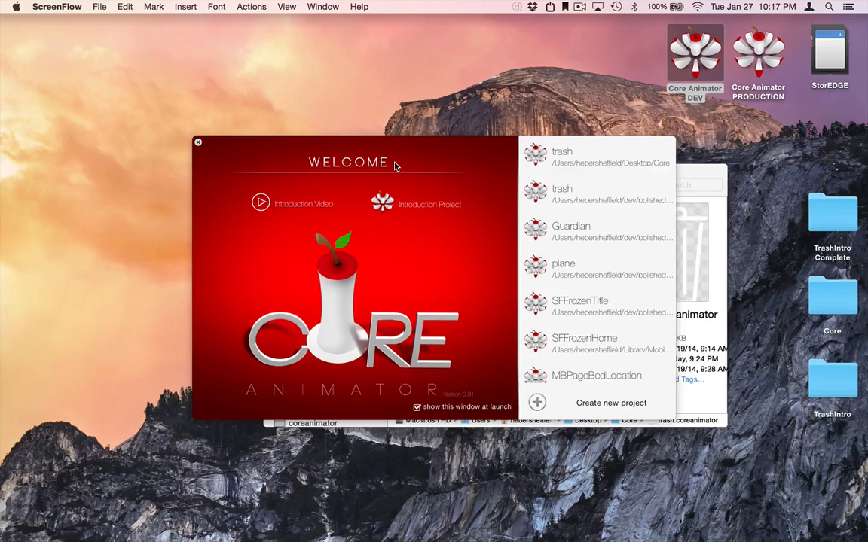
mouse_move(565, 159)
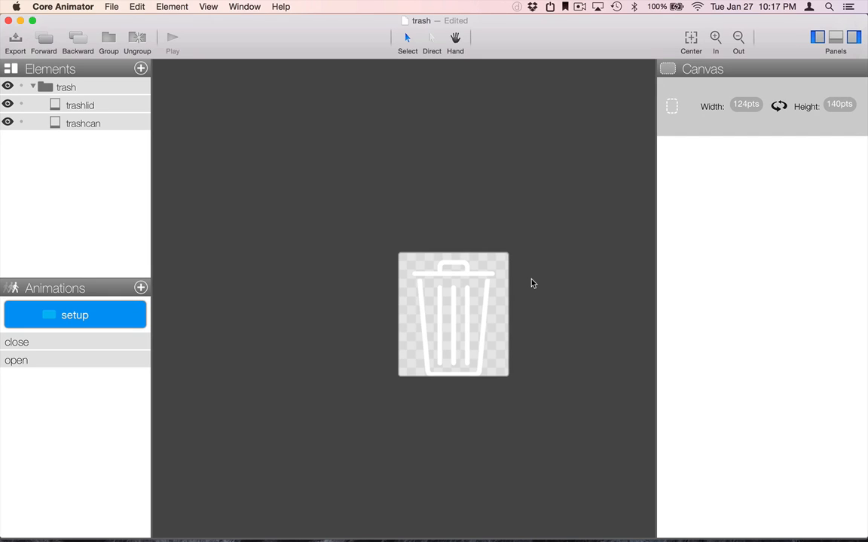
mouse_move(371, 315)
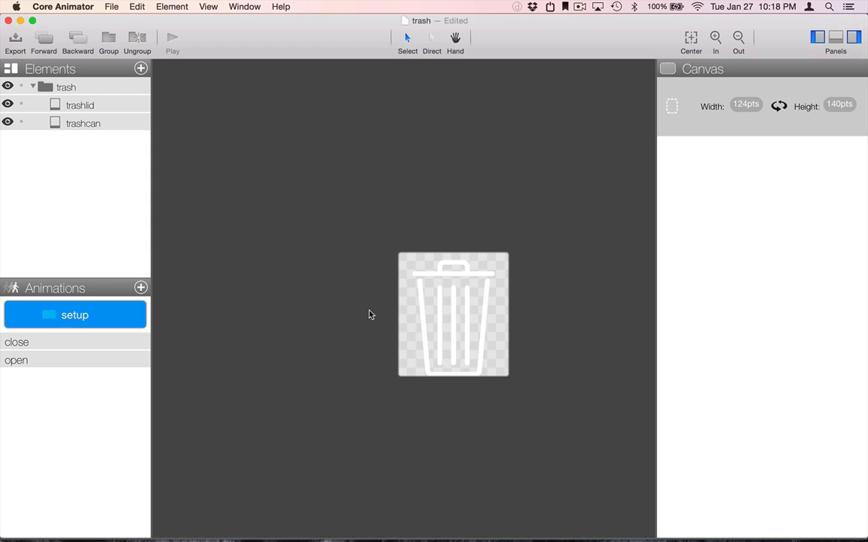
mouse_move(489, 74)
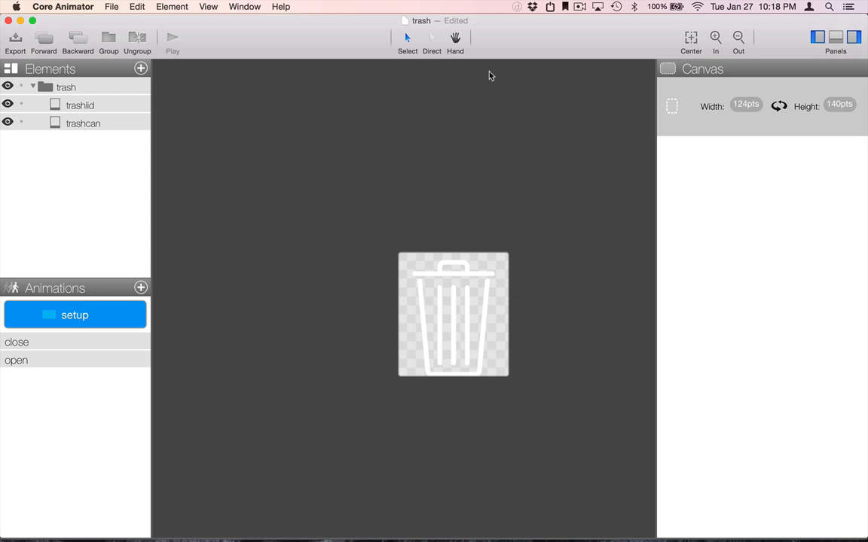
mouse_move(530, 185)
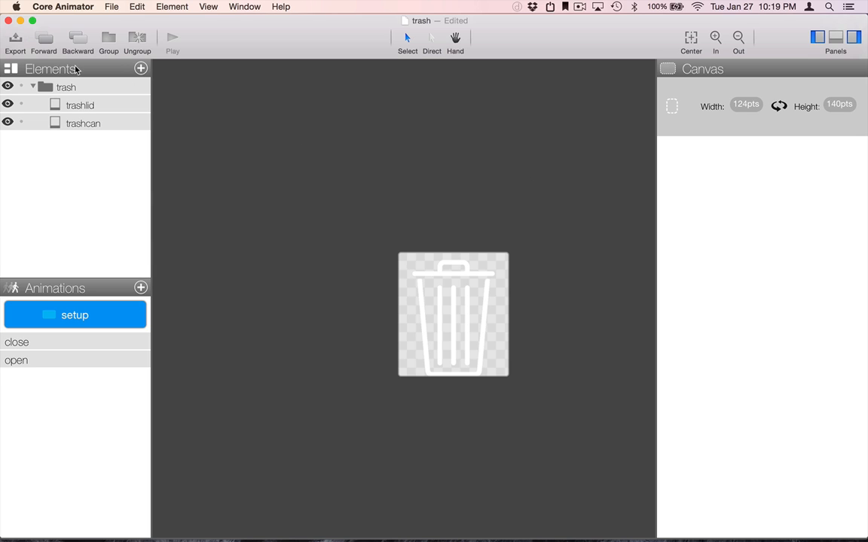
Inspect the trash group, the trashcan image and the trashlid elements in Core Animator.
click(62, 88)
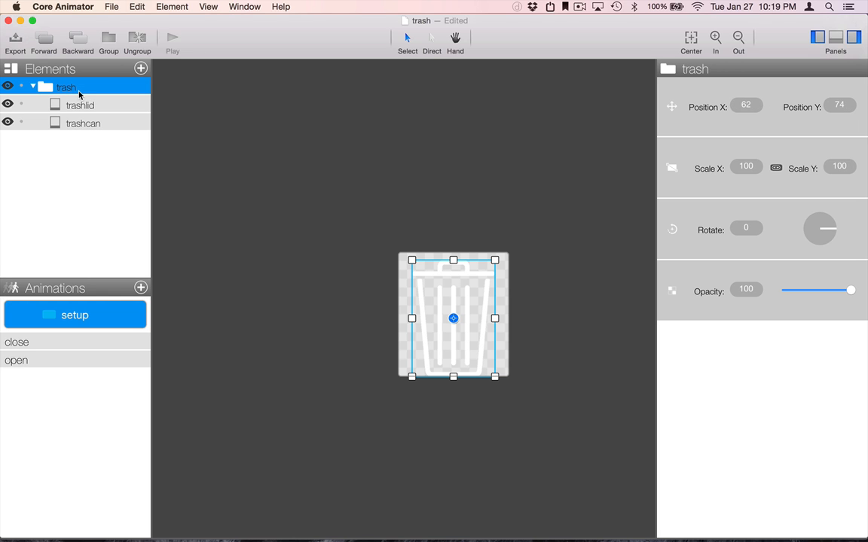
click(83, 122)
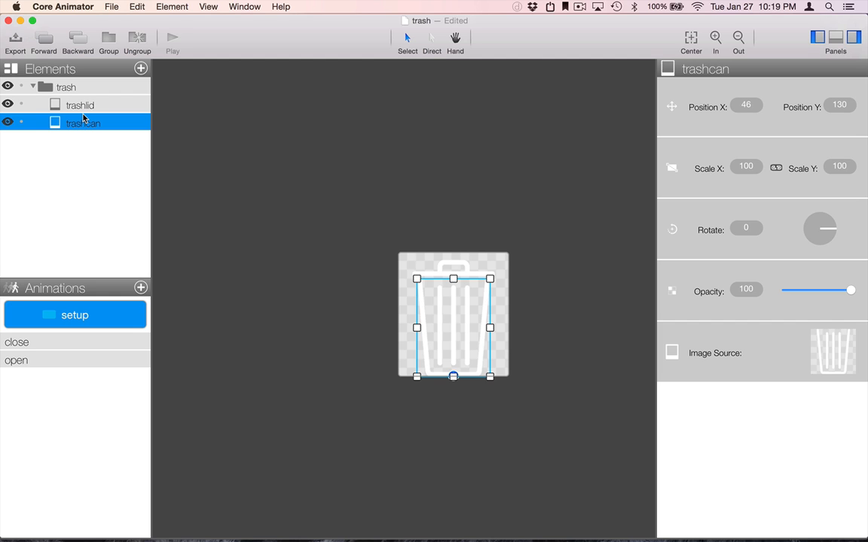
click(23, 342)
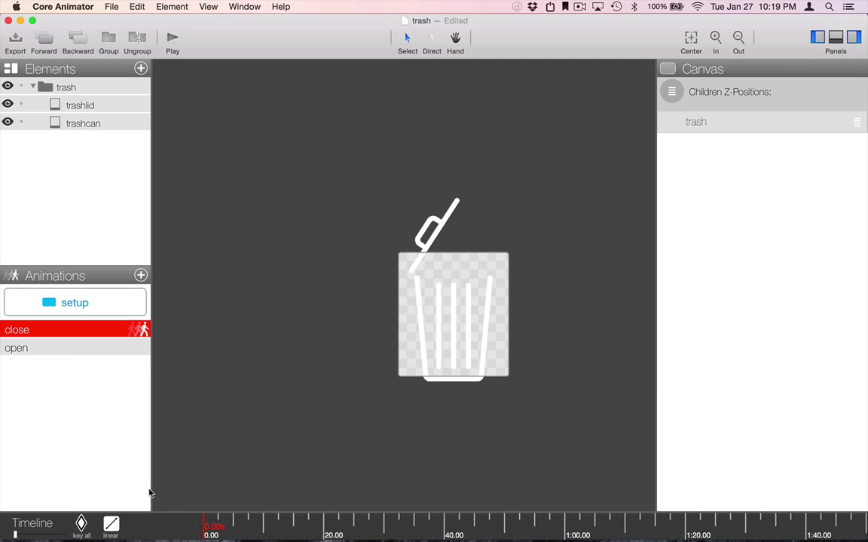
mouse_move(150, 492)
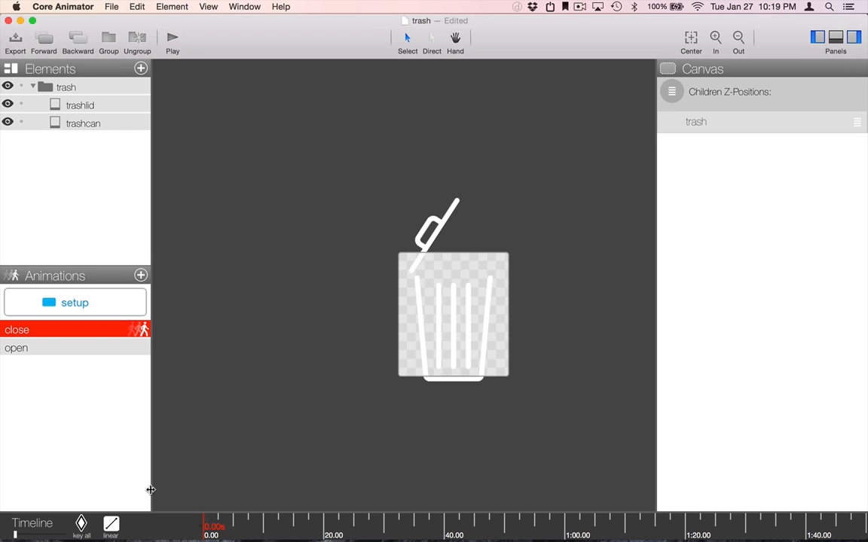
mouse_move(65, 346)
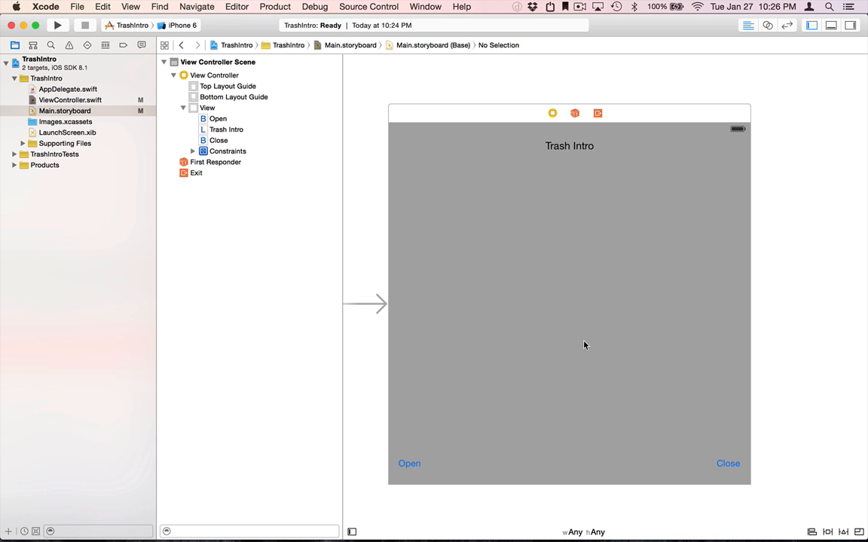
mouse_move(581, 344)
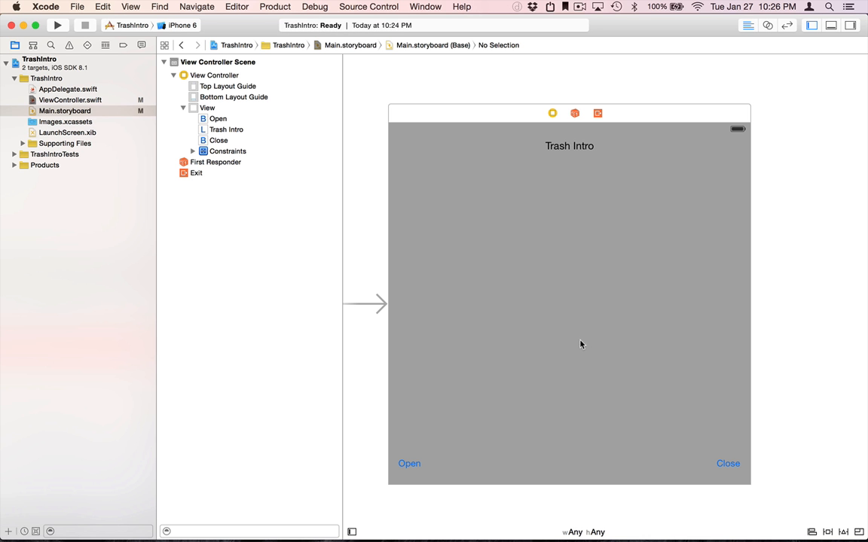
mouse_move(357, 298)
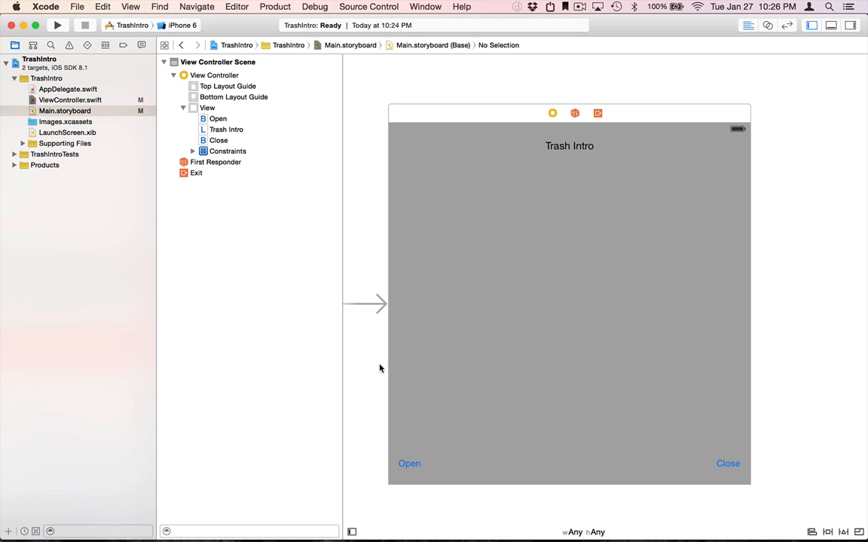
mouse_move(410, 401)
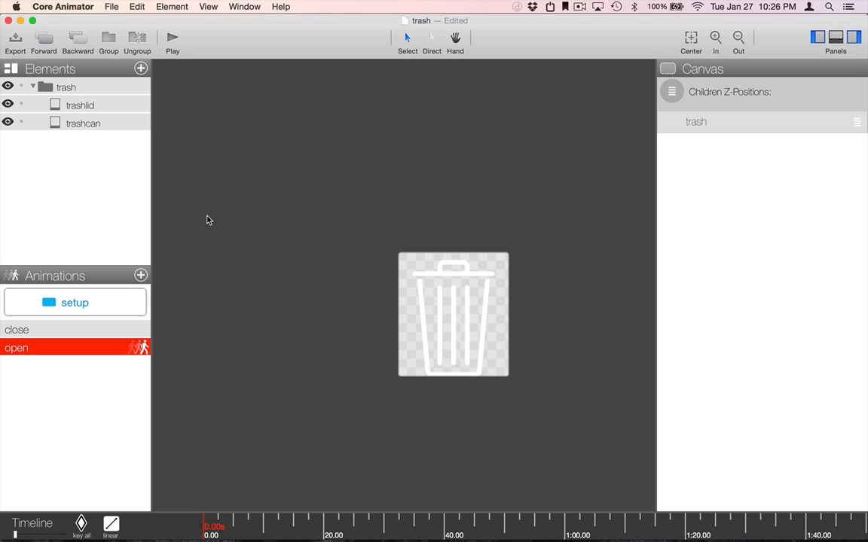
Choose Swift export with Include Images, target iOS instead of Mac, and confirm Export.
click(15, 36)
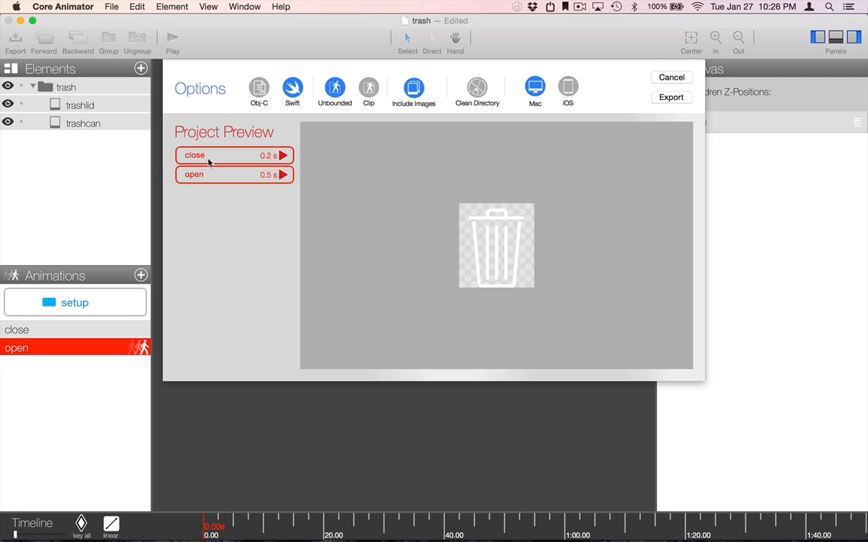
mouse_move(214, 161)
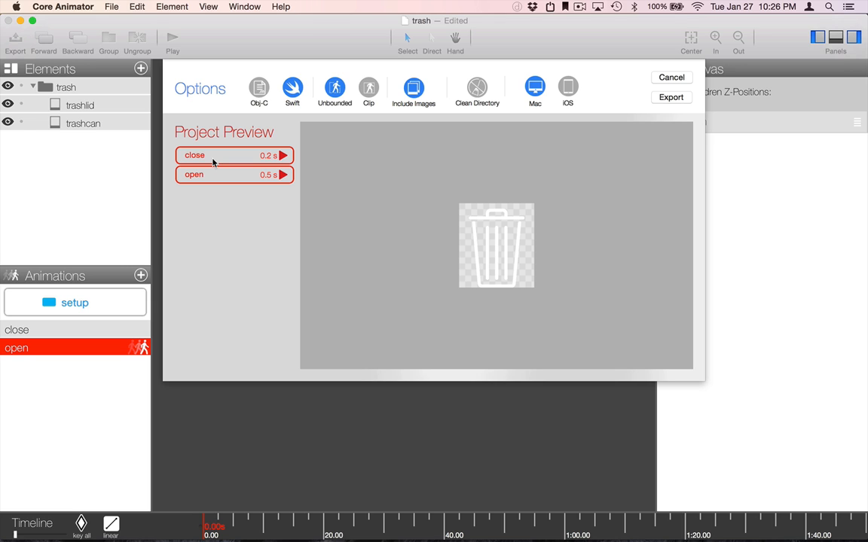
mouse_move(441, 107)
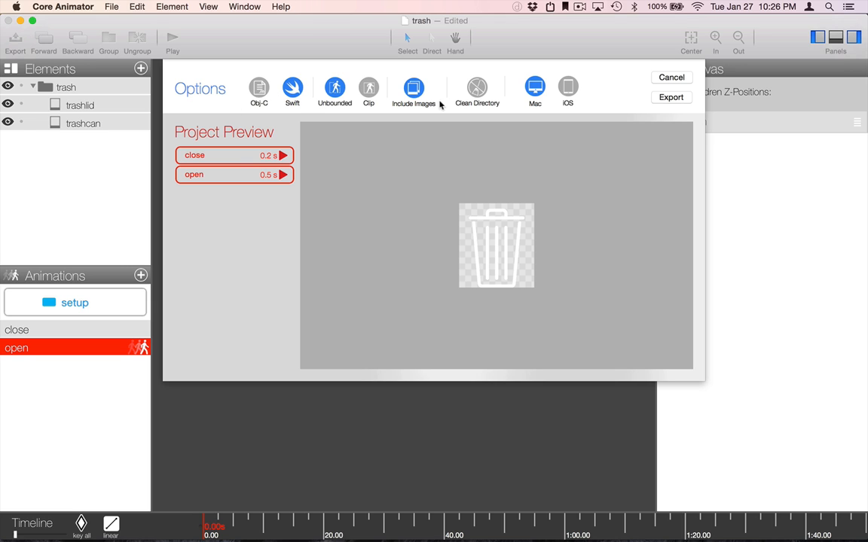
click(569, 84)
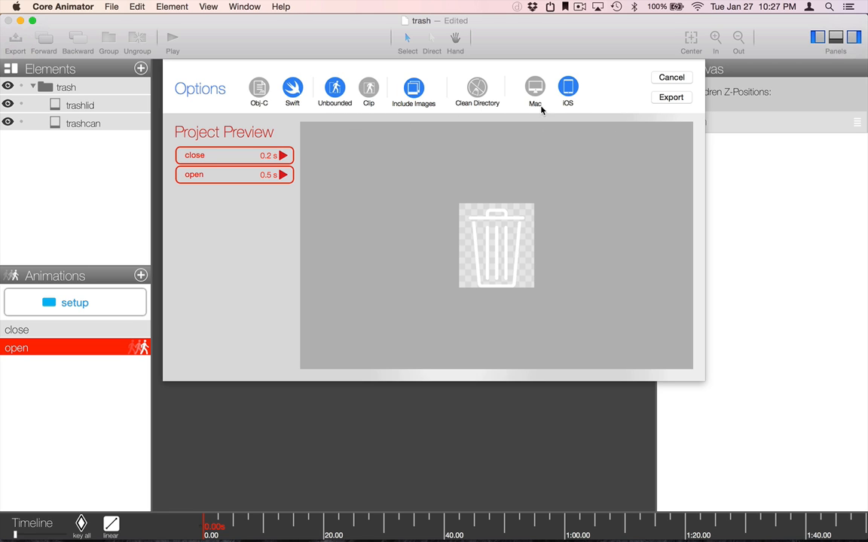
mouse_move(670, 97)
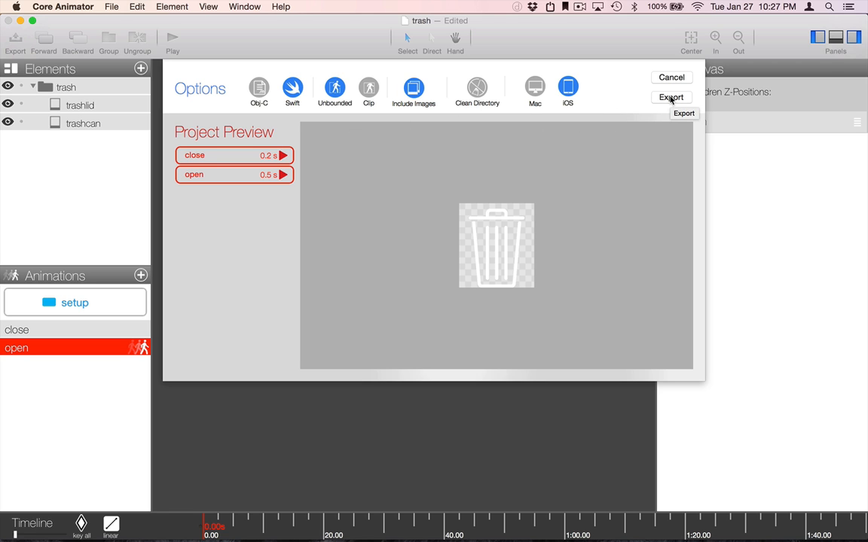
click(671, 98)
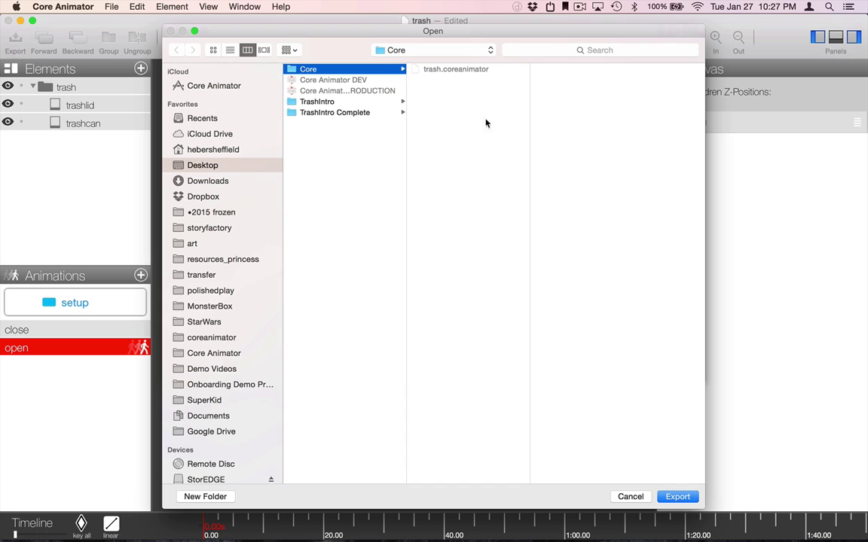
mouse_move(456, 87)
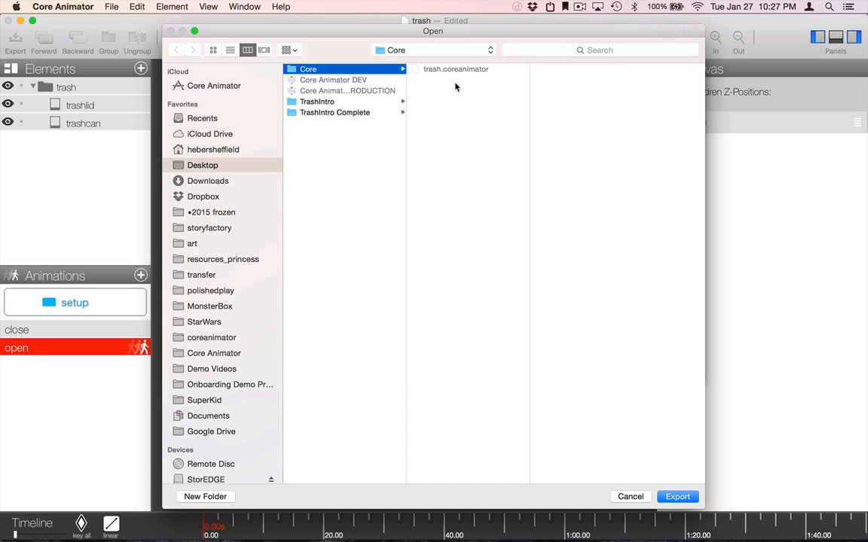
mouse_move(449, 71)
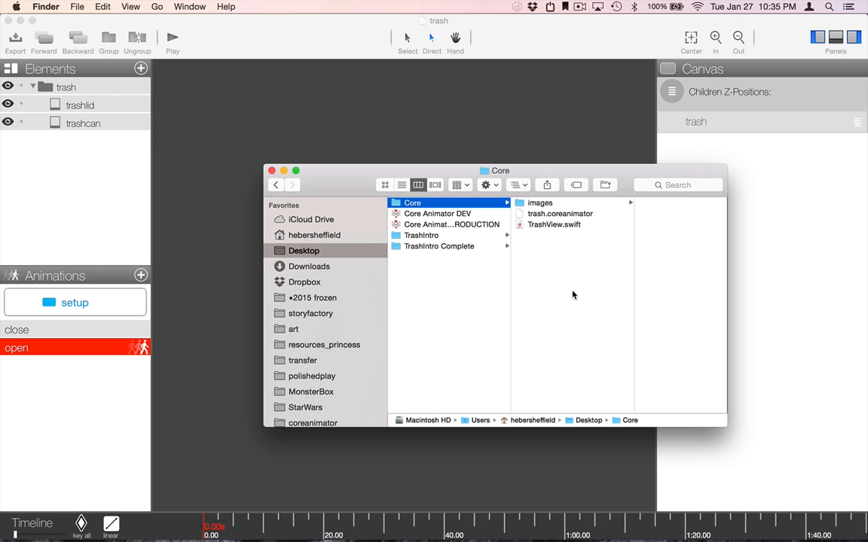
mouse_move(499, 223)
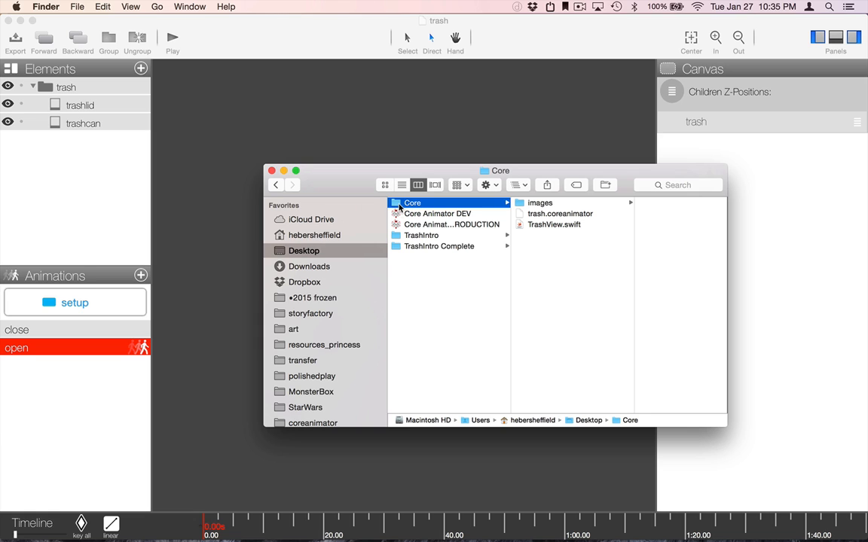
Drag the Core folder from Desktop into TrashIntro/TrashIntro.
click(426, 235)
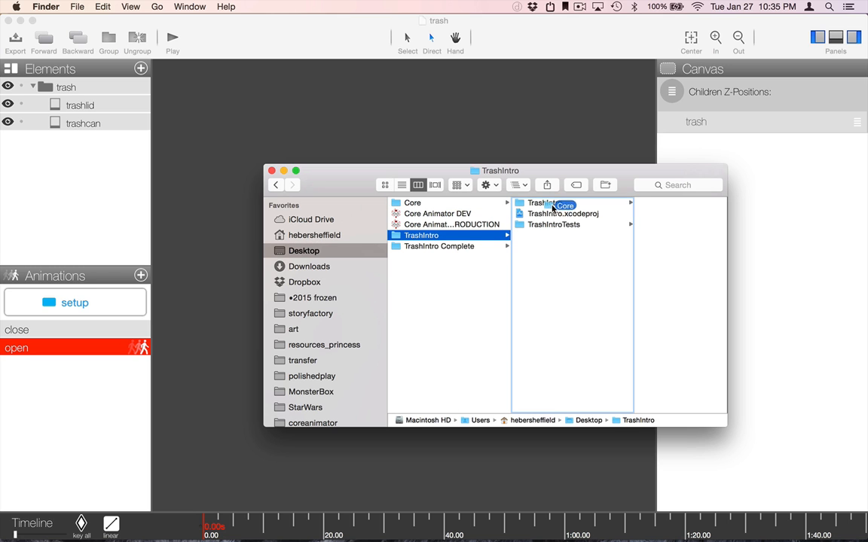
click(544, 202)
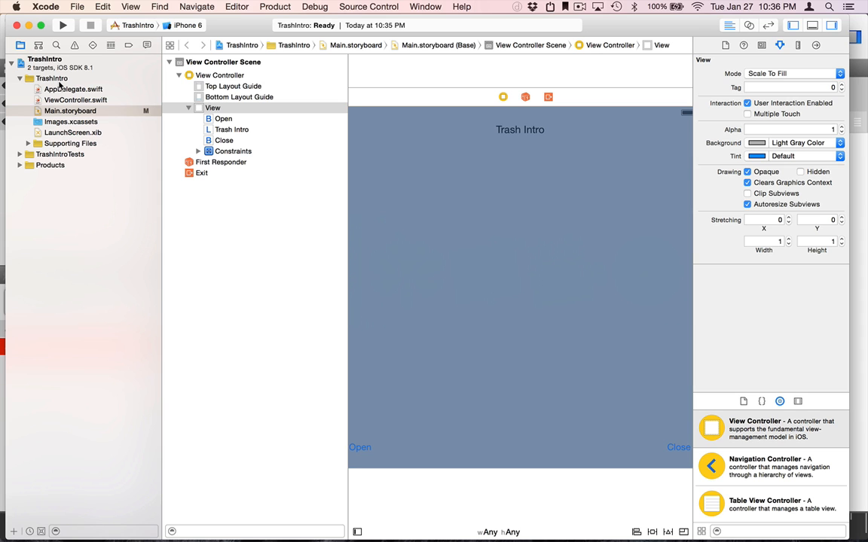
Add the Core folder to the TrashIntro group using Add Files to "TrashIntro".
right_click(38, 75)
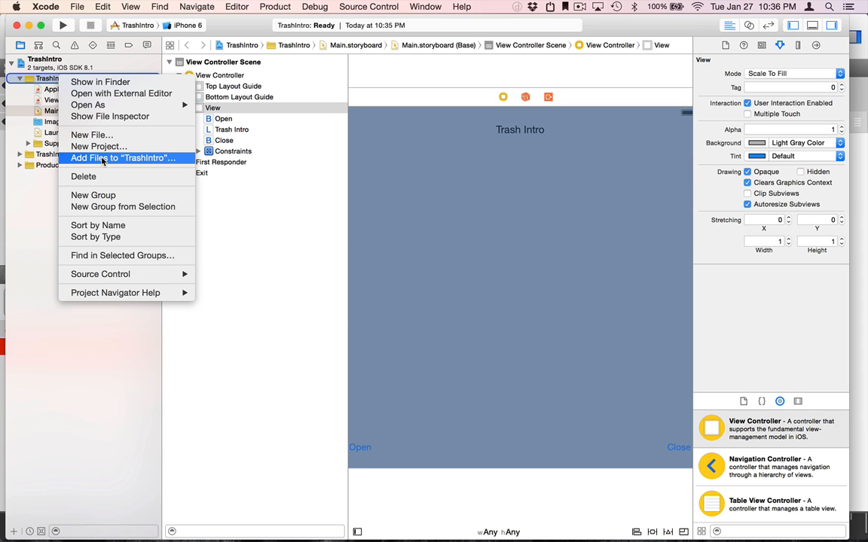
click(124, 158)
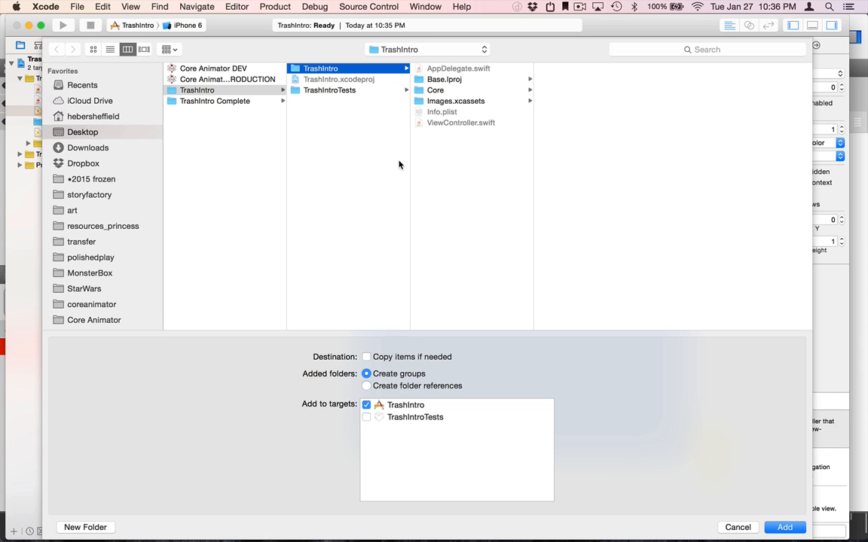
click(436, 90)
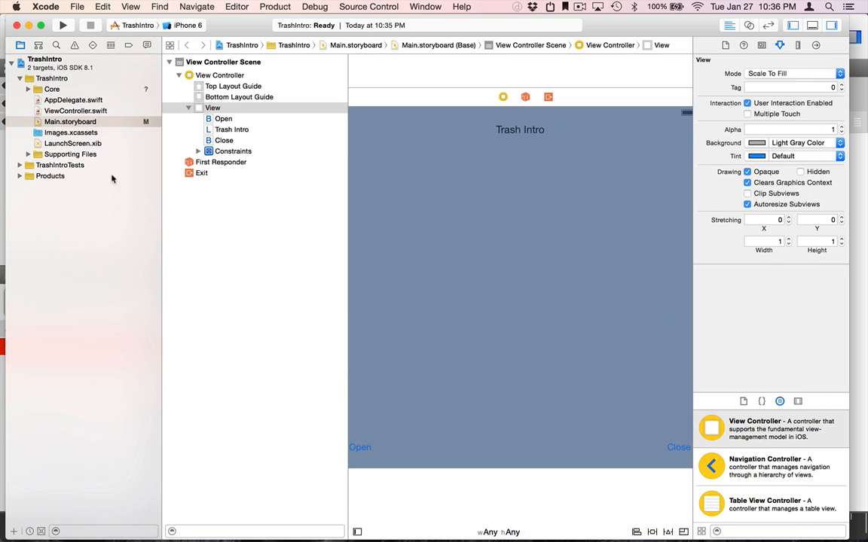
Select trash.coreanimator and untick TrashIntro under Target Membership.
click(82, 111)
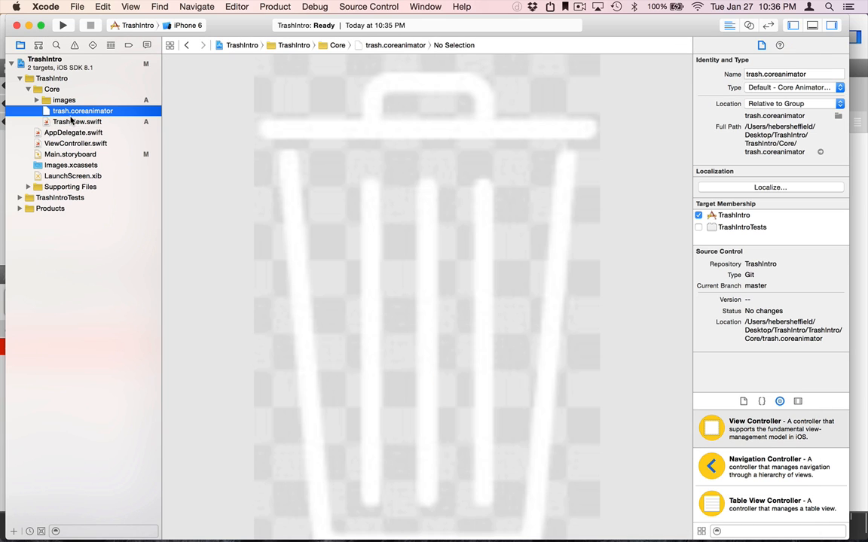
mouse_move(360, 154)
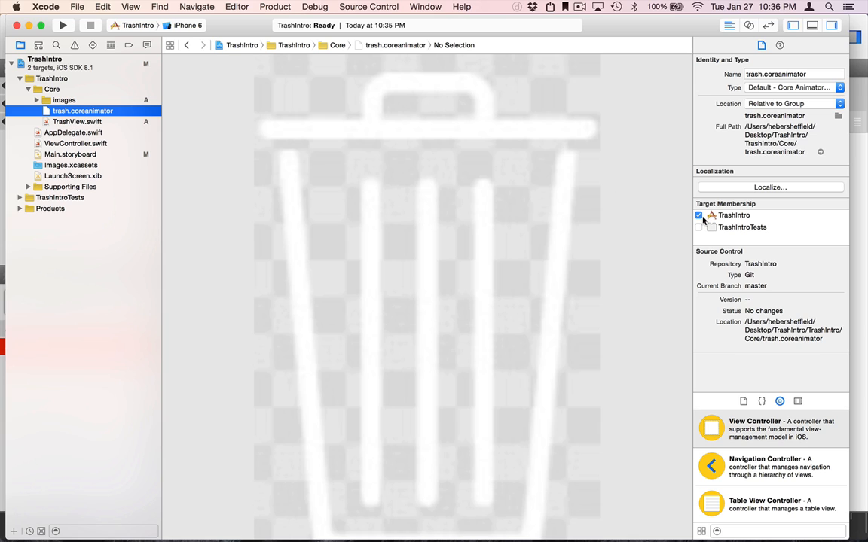
click(698, 215)
text(UIView)
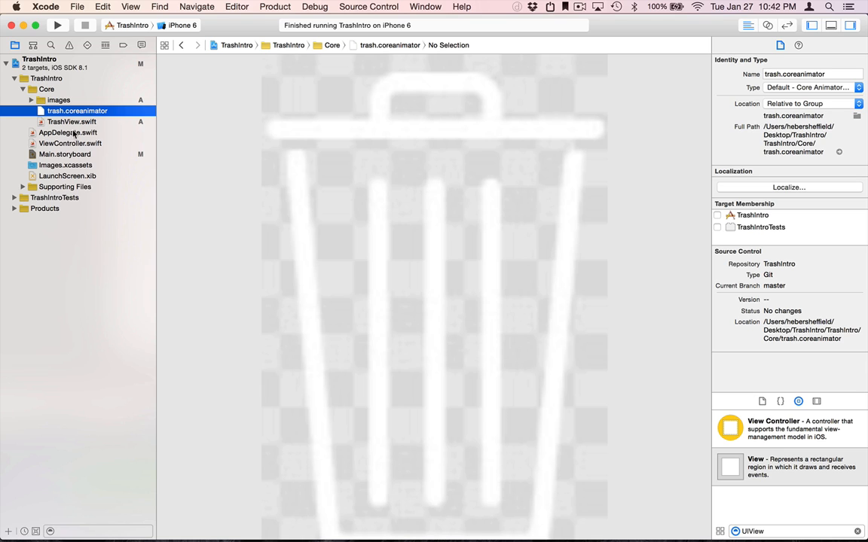
Open Main.storyboard from the Project Navigator.
click(60, 153)
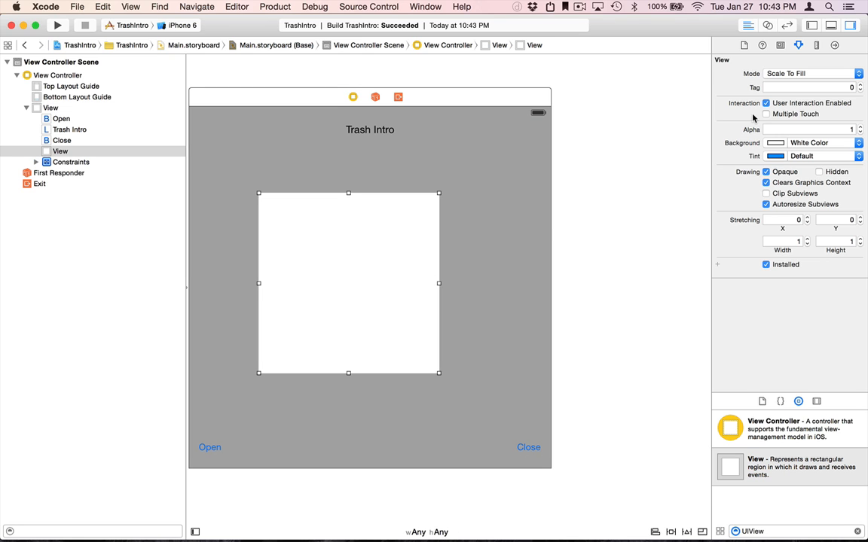
Set the white view's custom class to TrashView in the Identity Inspector.
click(797, 46)
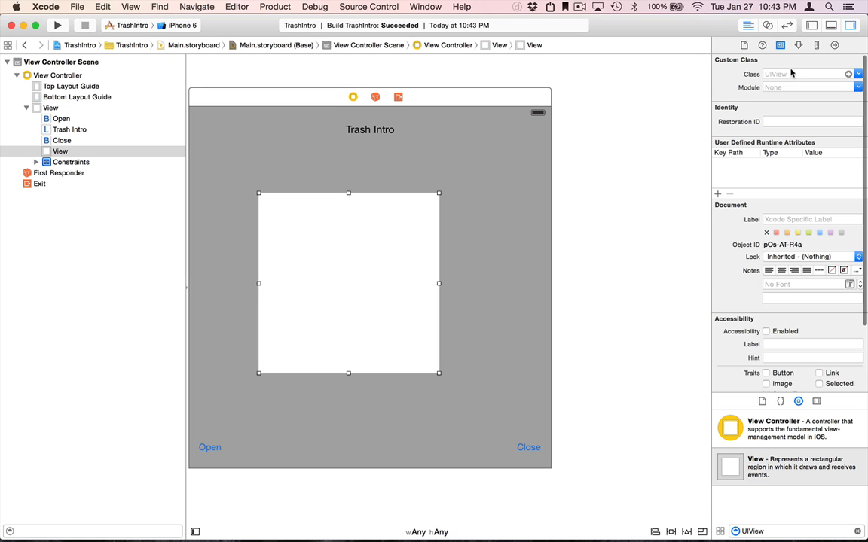
text(TrashView)
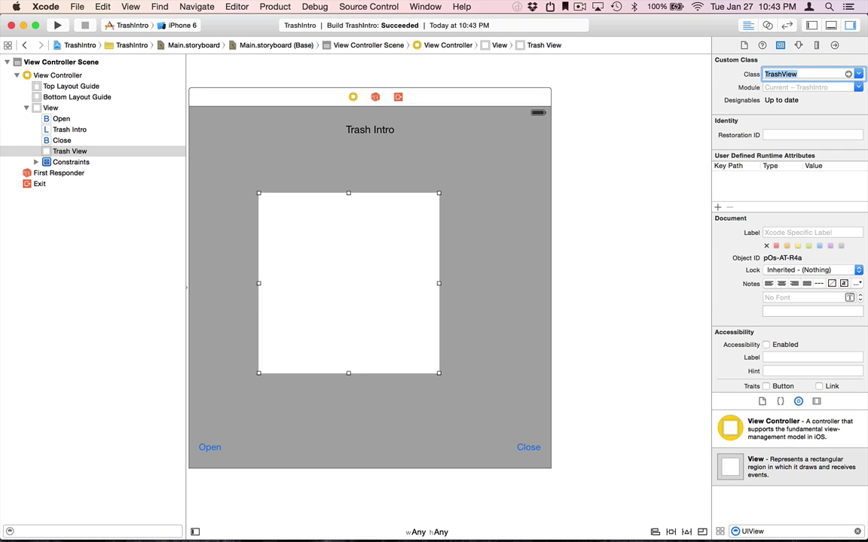
mouse_move(347, 313)
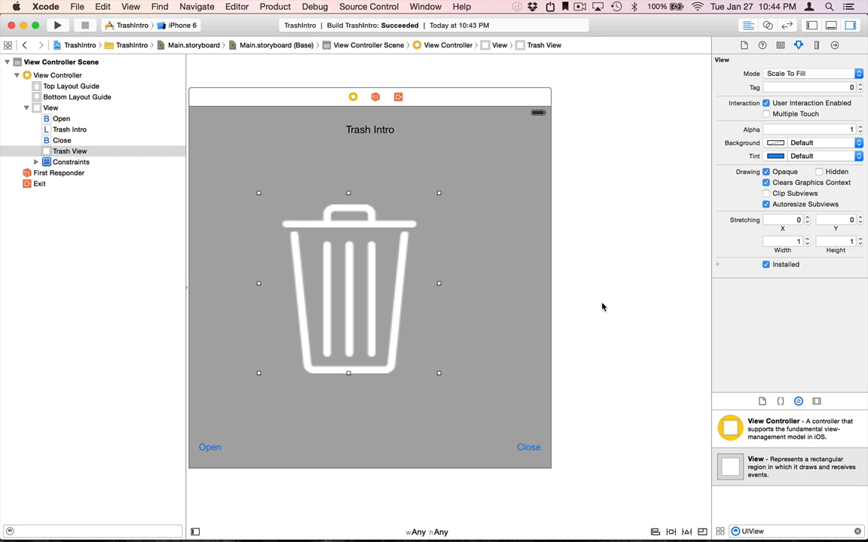
mouse_move(443, 197)
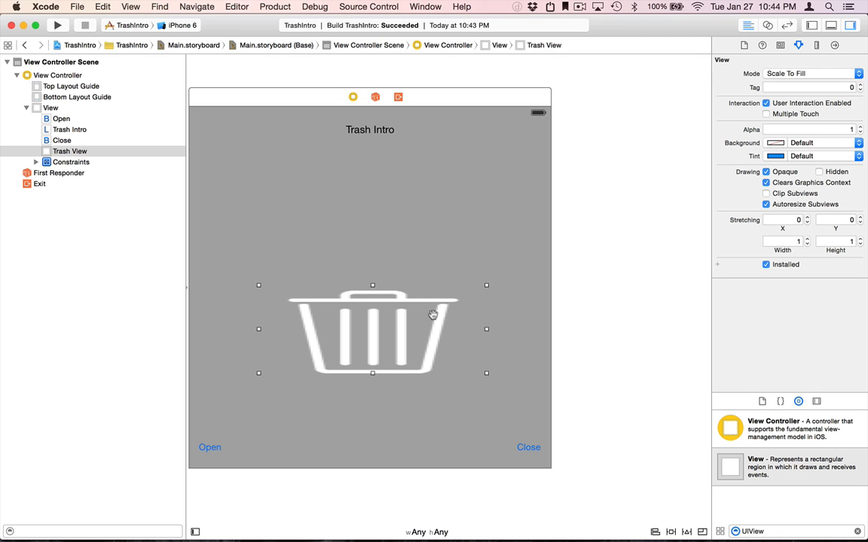
mouse_move(767, 90)
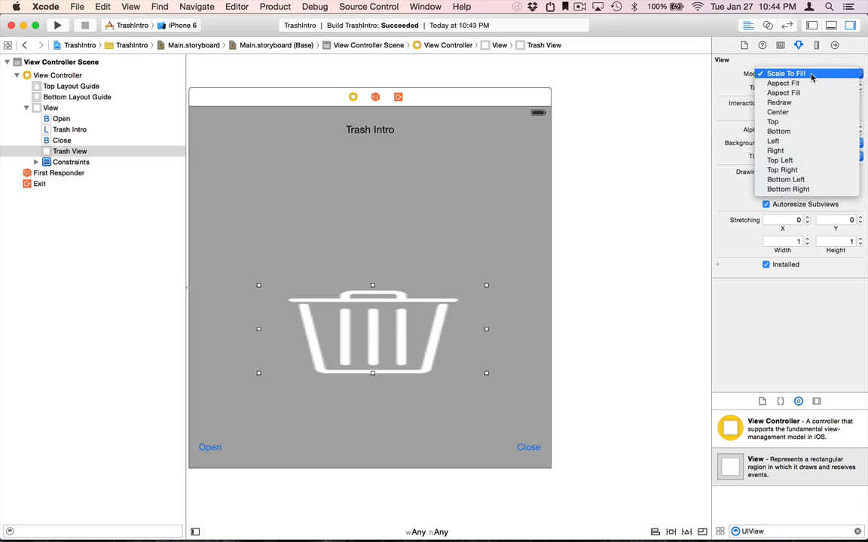
mouse_move(788, 83)
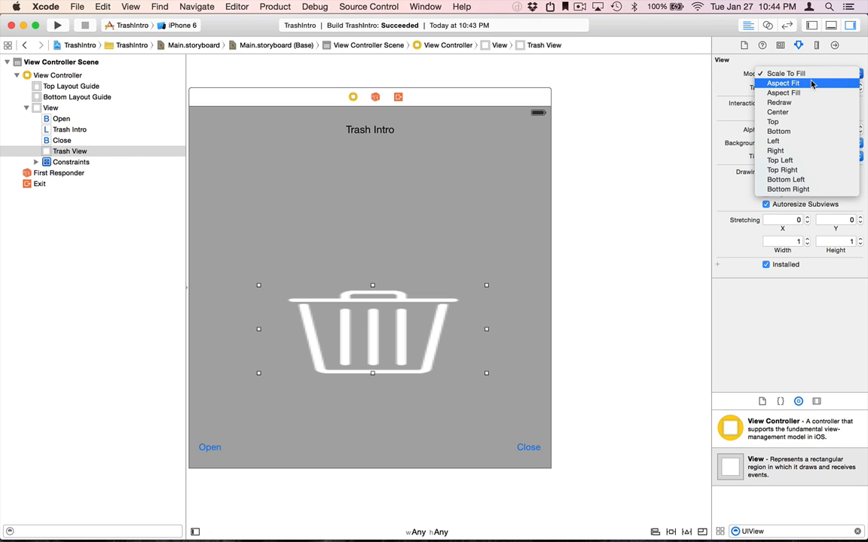
Set the Trash View's Mode to Aspect Fit and resize it smaller on the canvas.
click(781, 83)
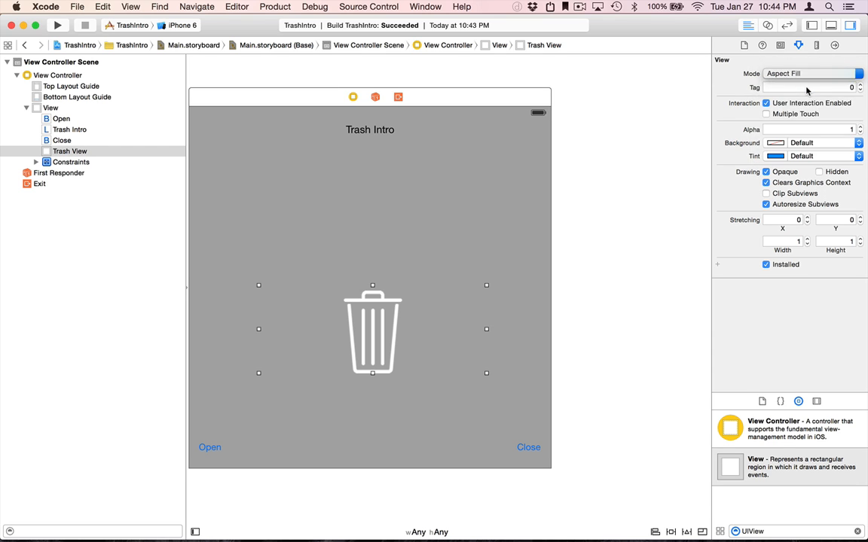
click(820, 73)
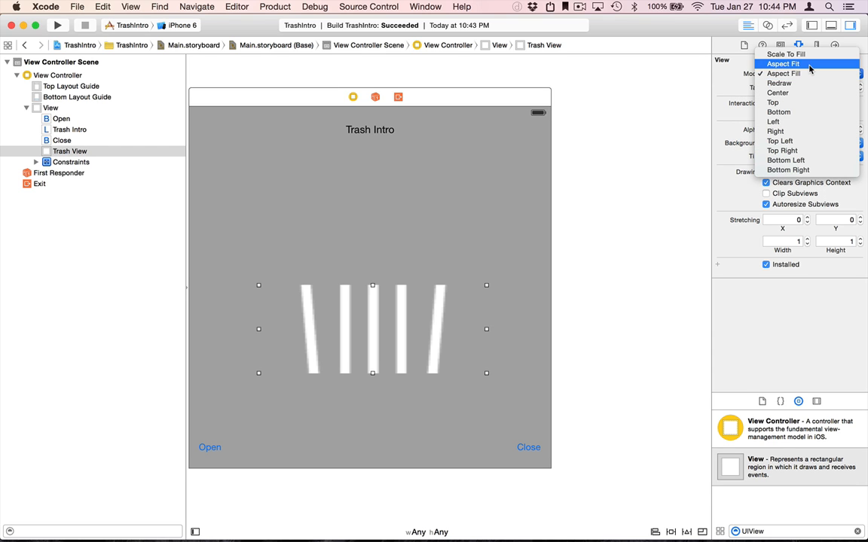
click(797, 74)
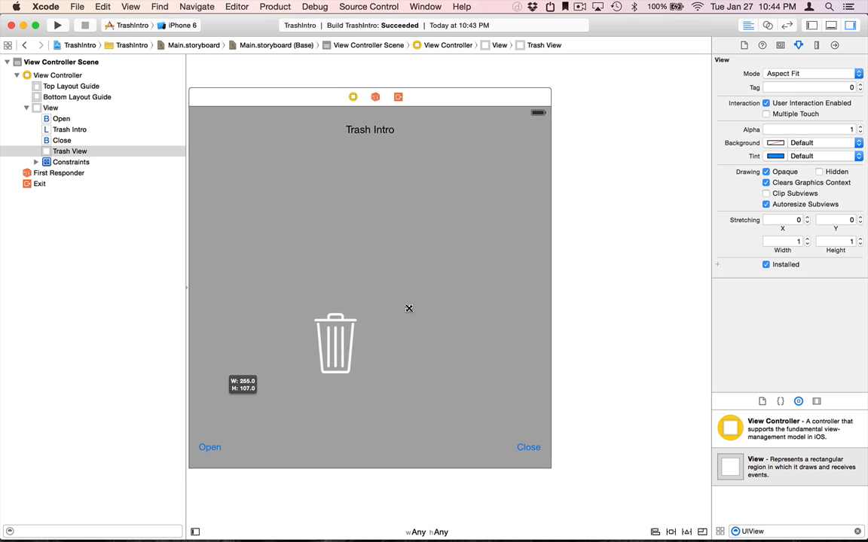
drag(409, 309, 403, 262)
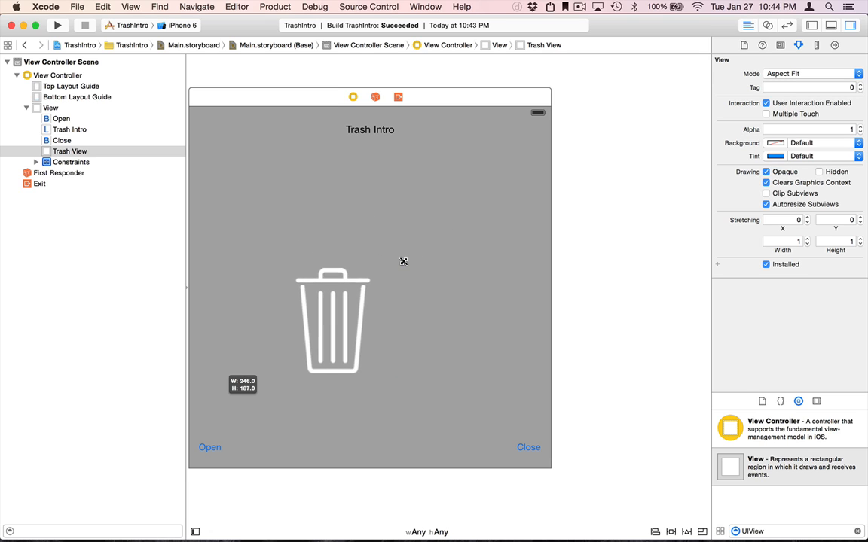
click(333, 331)
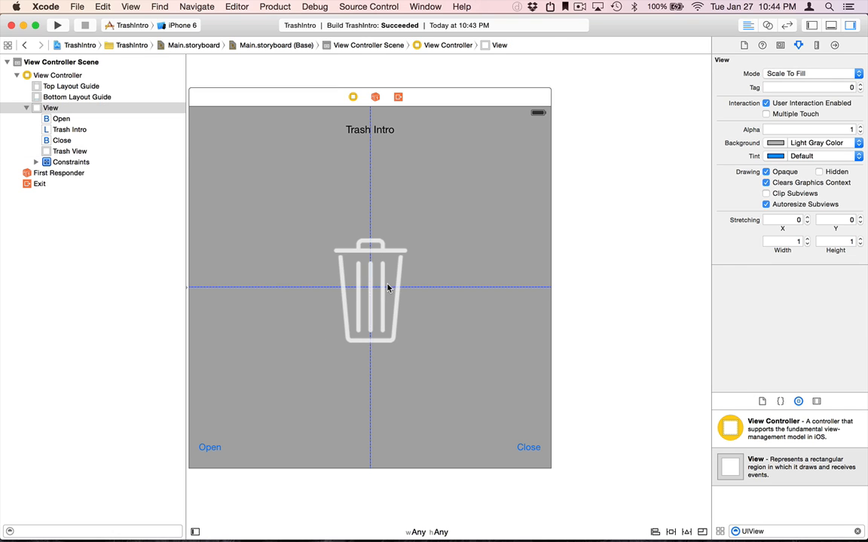
Add Center Horizontally and Center Vertically In Container constraints to the Trash View.
click(387, 288)
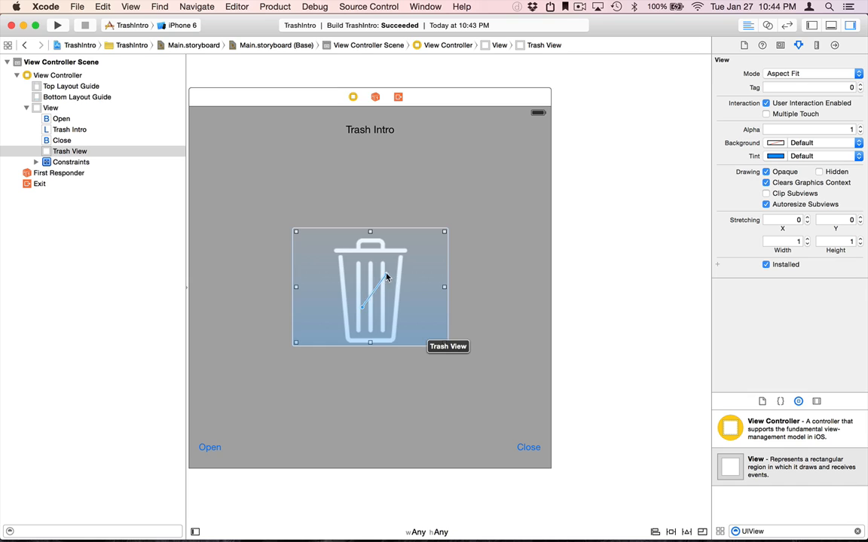
right_click(387, 276)
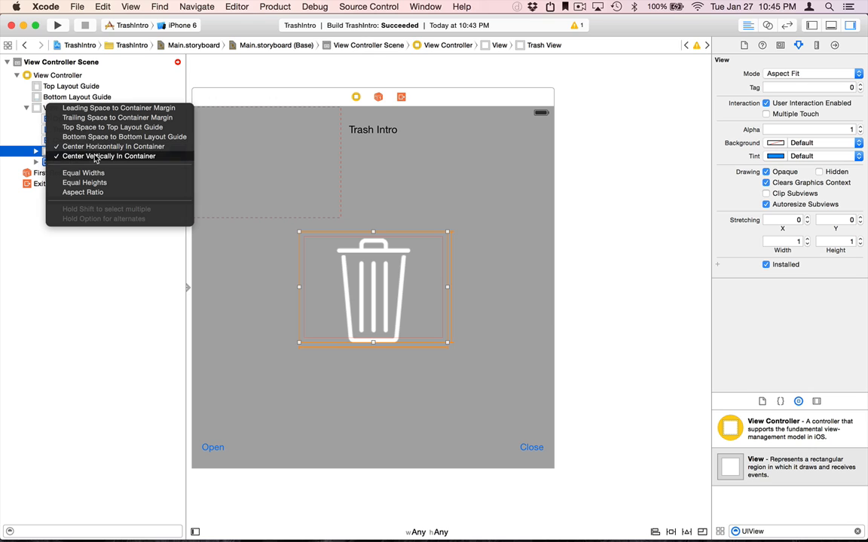
click(108, 156)
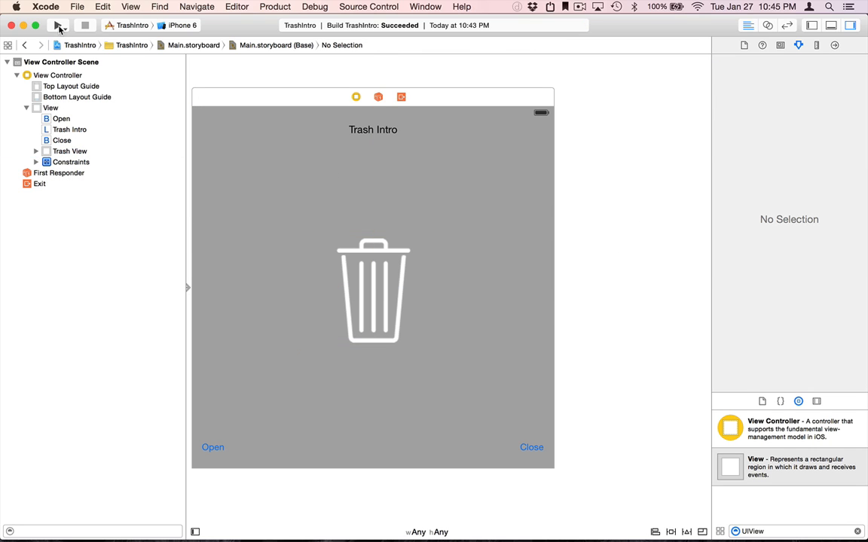
Build and run the TrashIntro app.
click(56, 27)
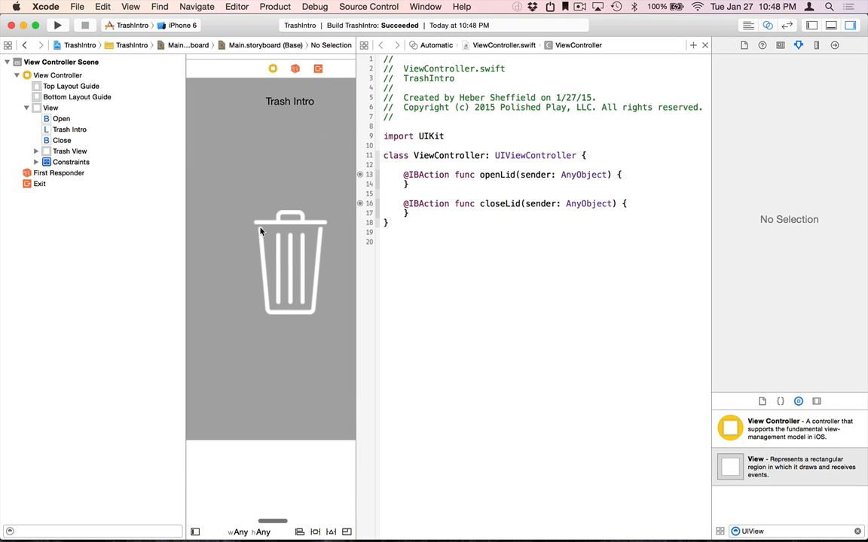
Connect the storyboard's Trash View to ViewController.swift as a TrashView outlet named trash.
click(289, 260)
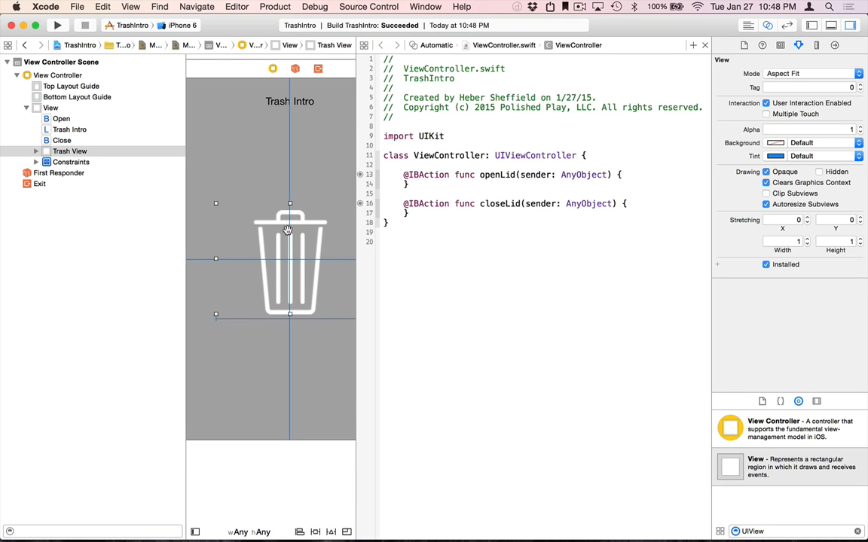
drag(289, 229, 411, 174)
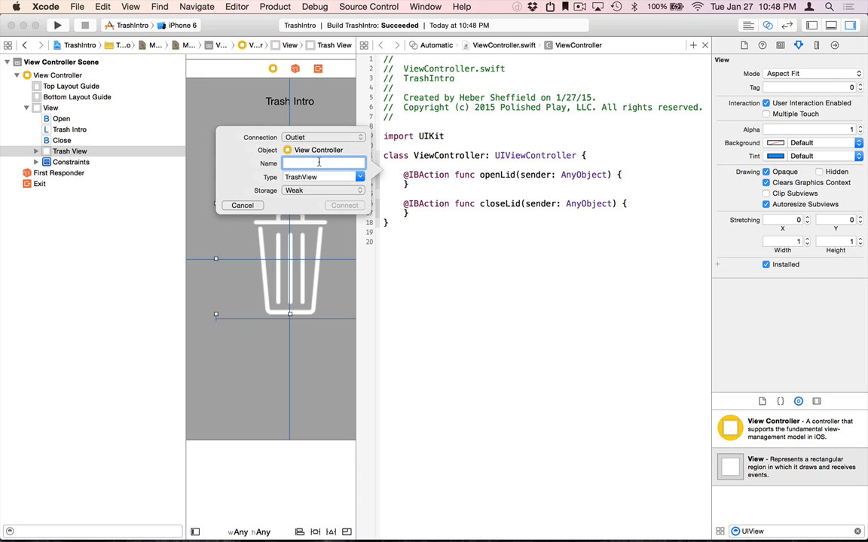
text(trash)
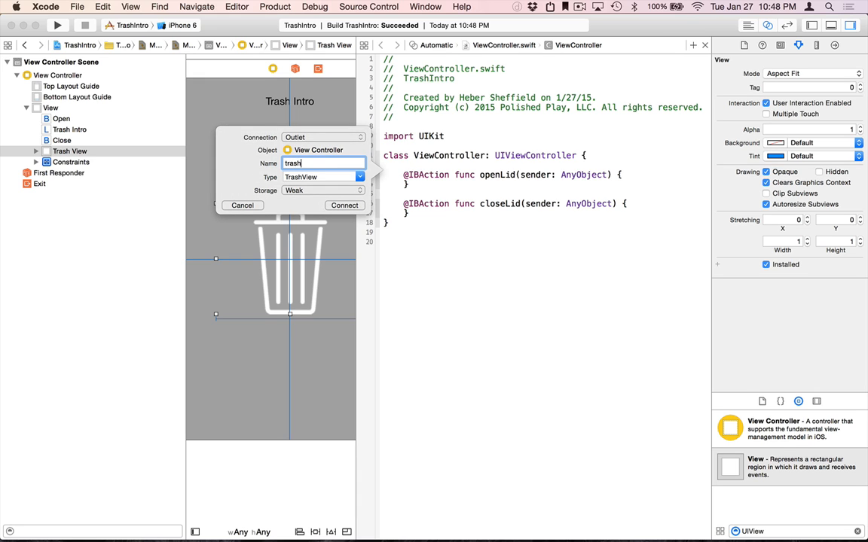
click(345, 205)
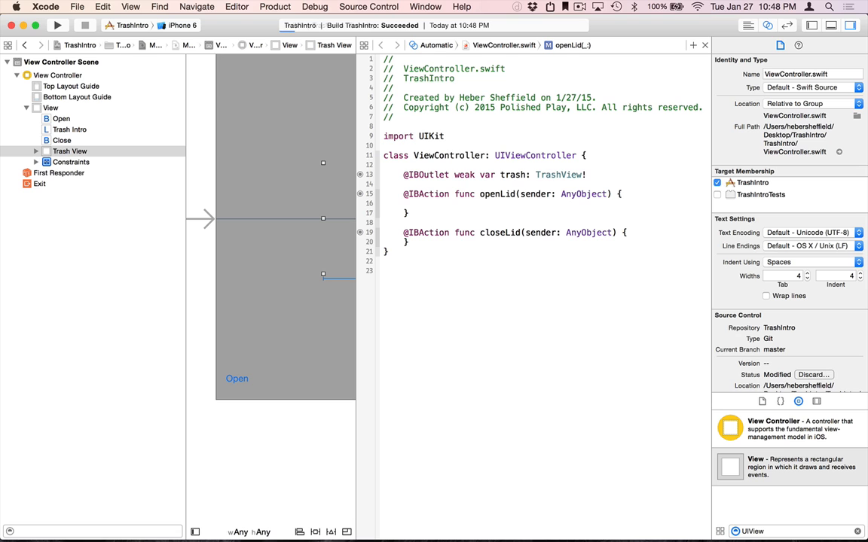
Call trash.addOpenAnimation() in openLid and trash.addCloseAnimation() in closeLid, then run TrashIntro.
text(trash.addOpenAnimation()
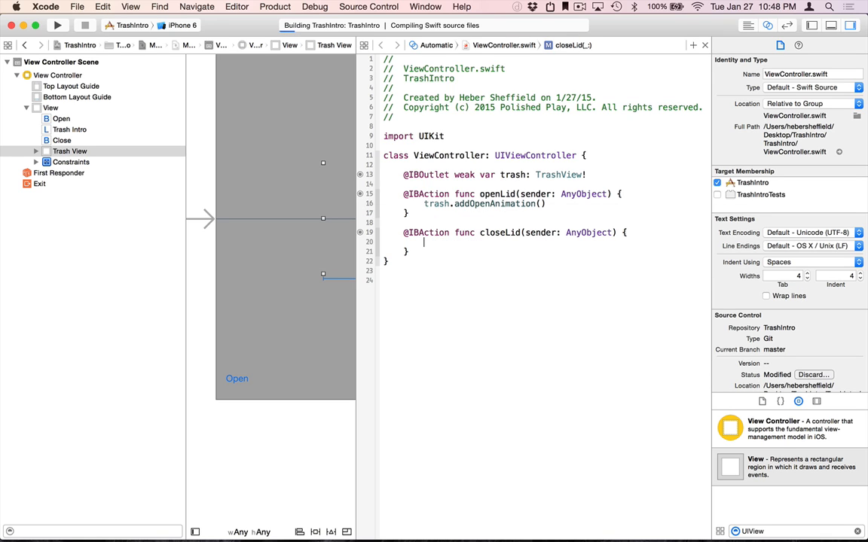
text(trash.c)
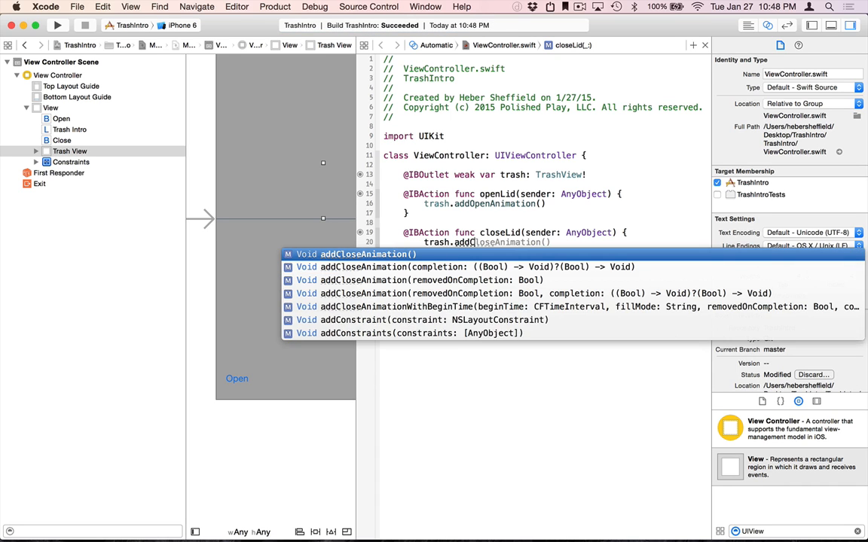
key(Return)
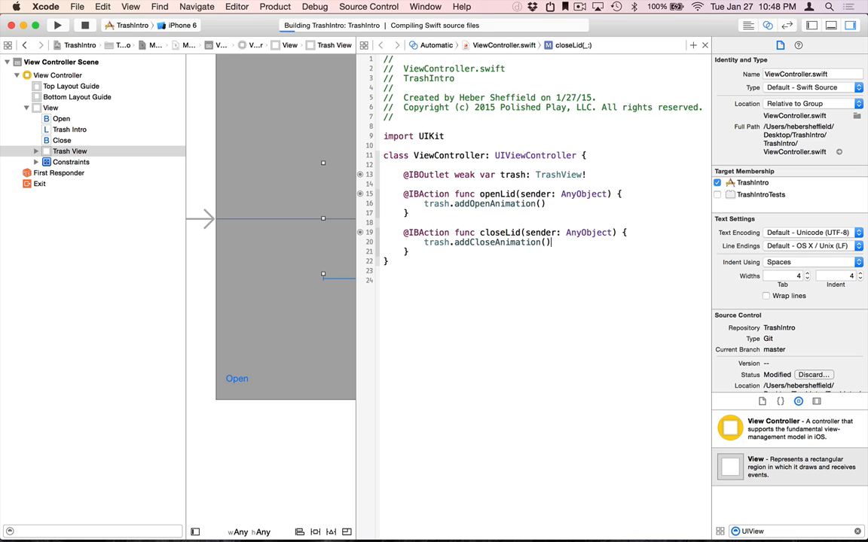
click(64, 20)
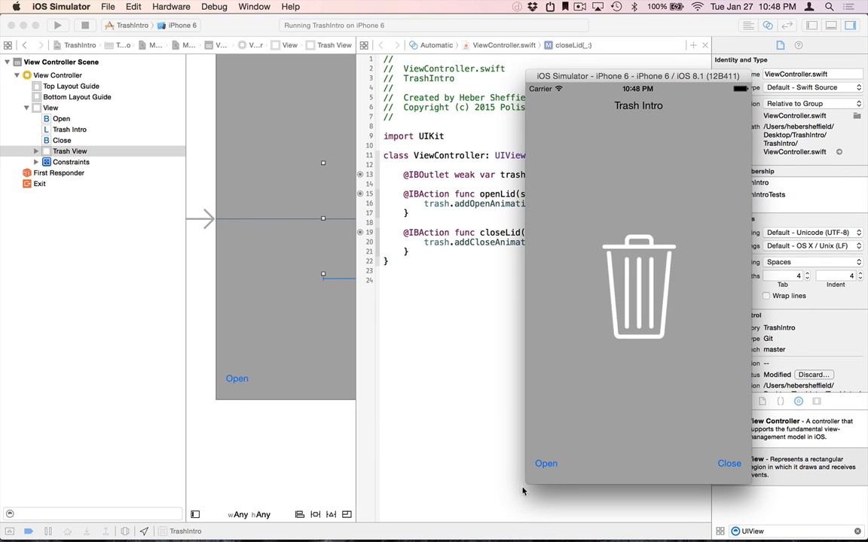
click(545, 464)
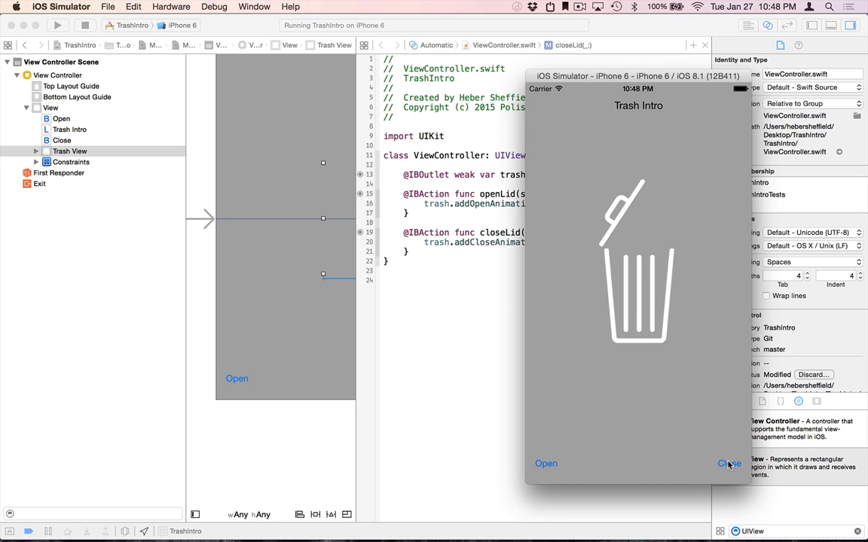
click(724, 463)
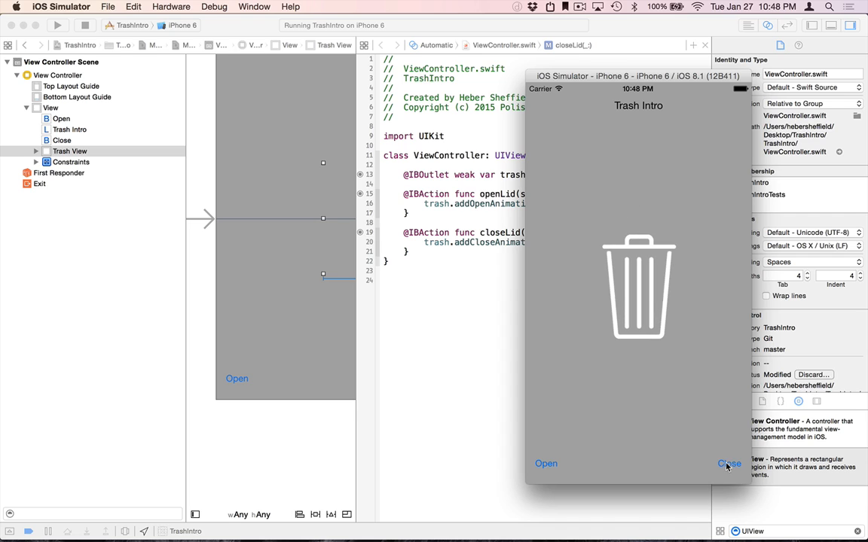
mouse_move(548, 305)
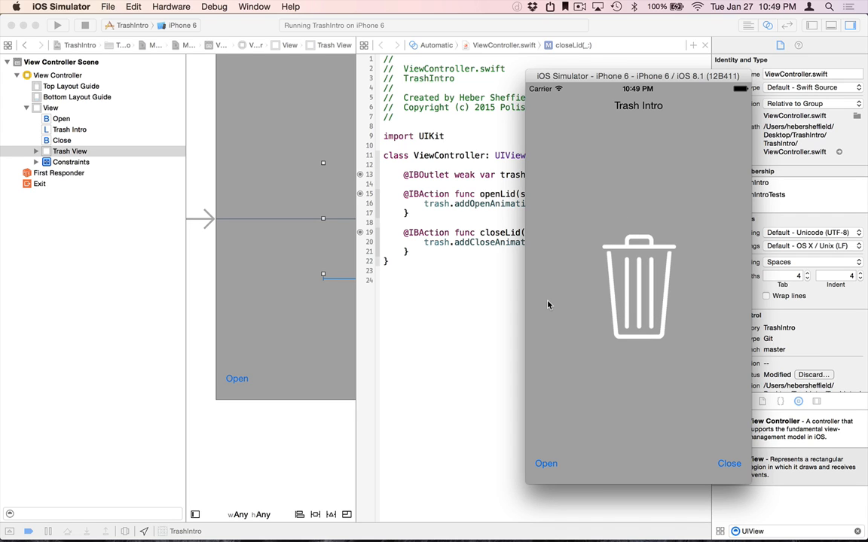